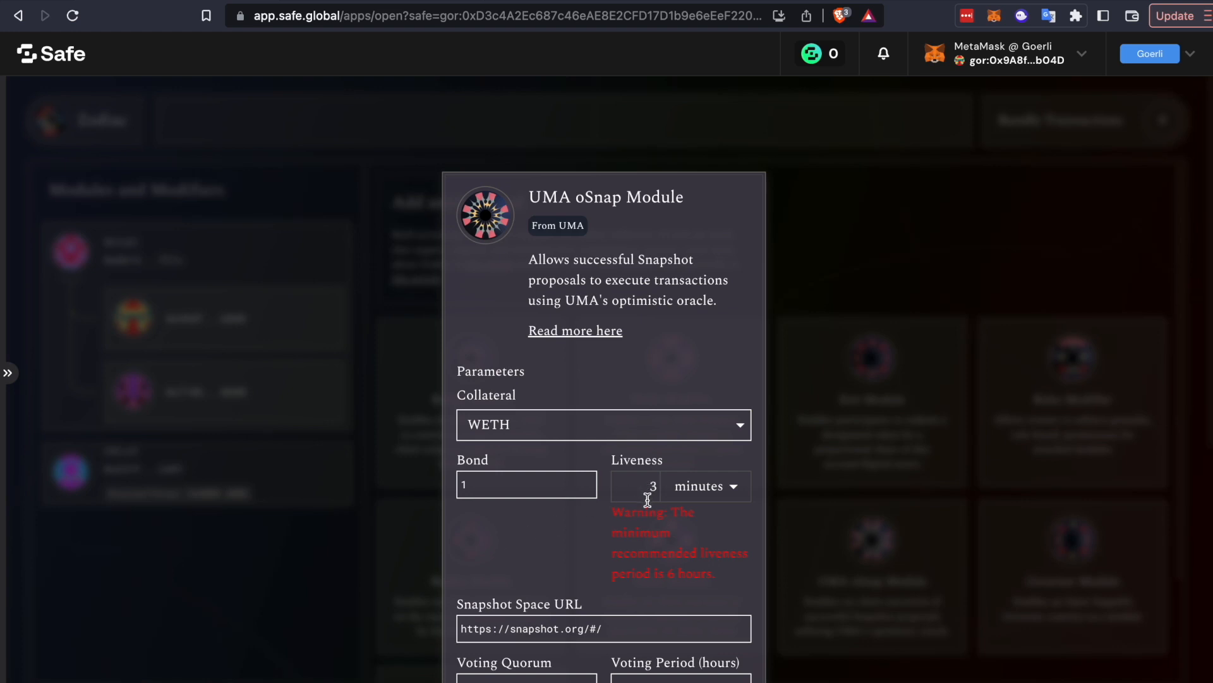
mouse_move(540, 490)
type(".01")
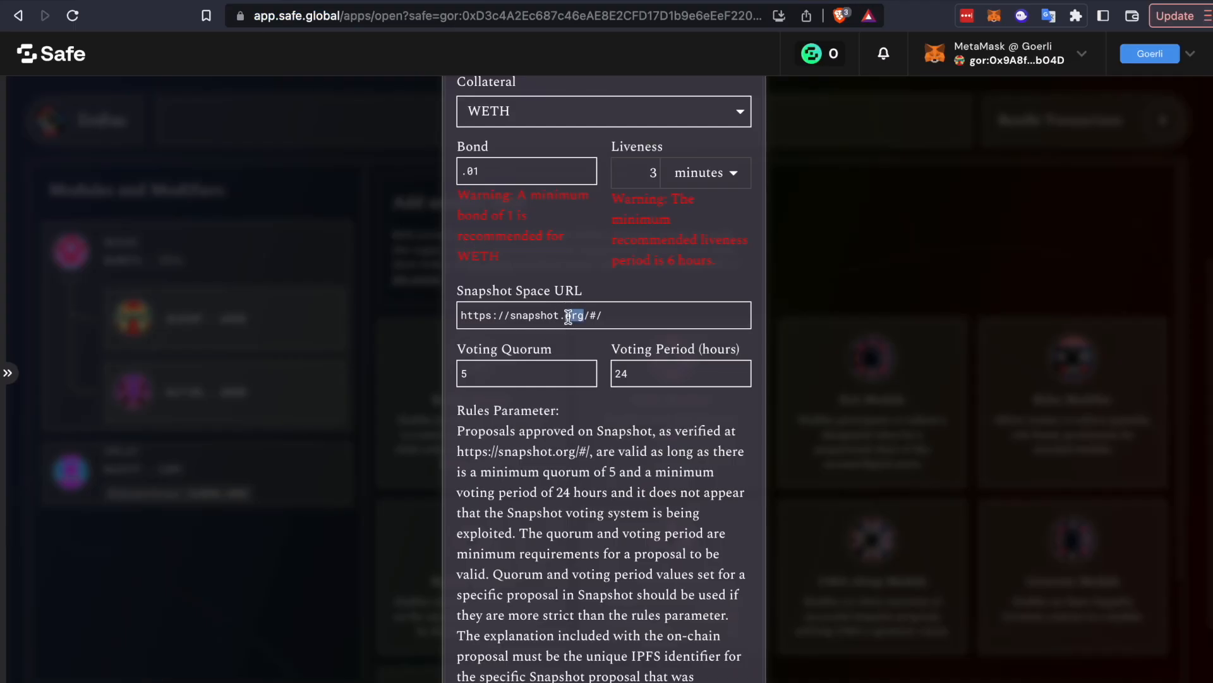
Set the oSnap module Bond to .01 with a 3-minute Liveness period.
left_click(604, 663)
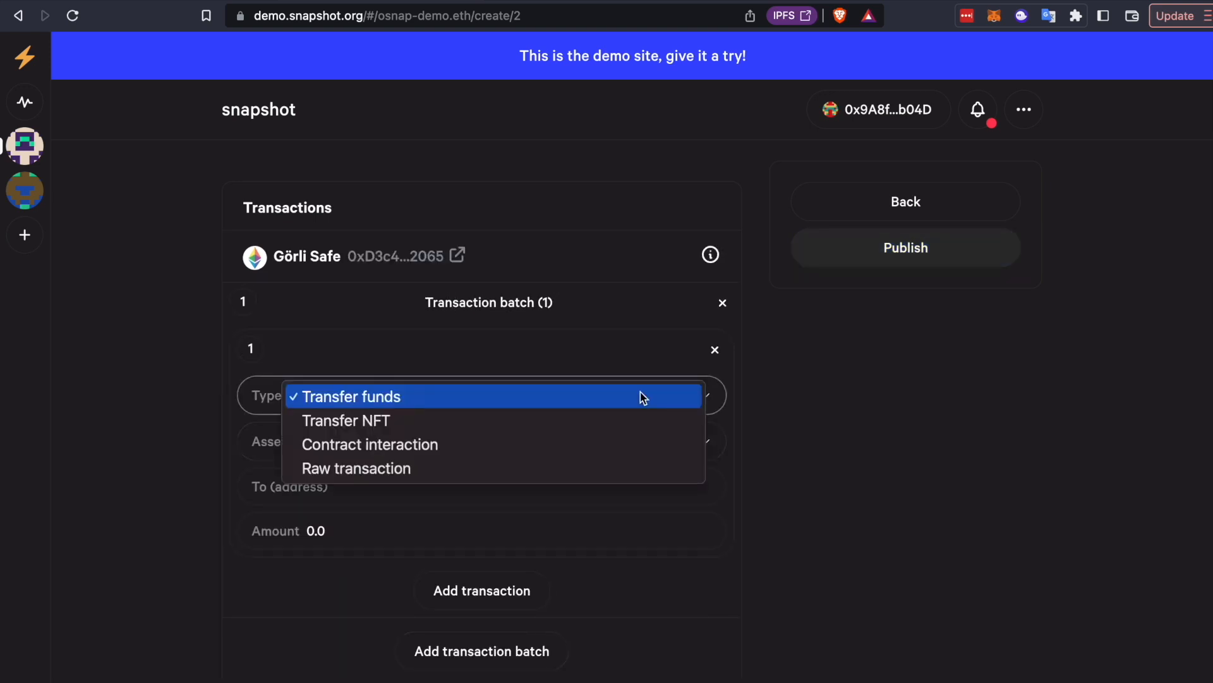
Choose Transfer funds with ETH from the Görli Safe for the Test proposal batch.
left_click(352, 396)
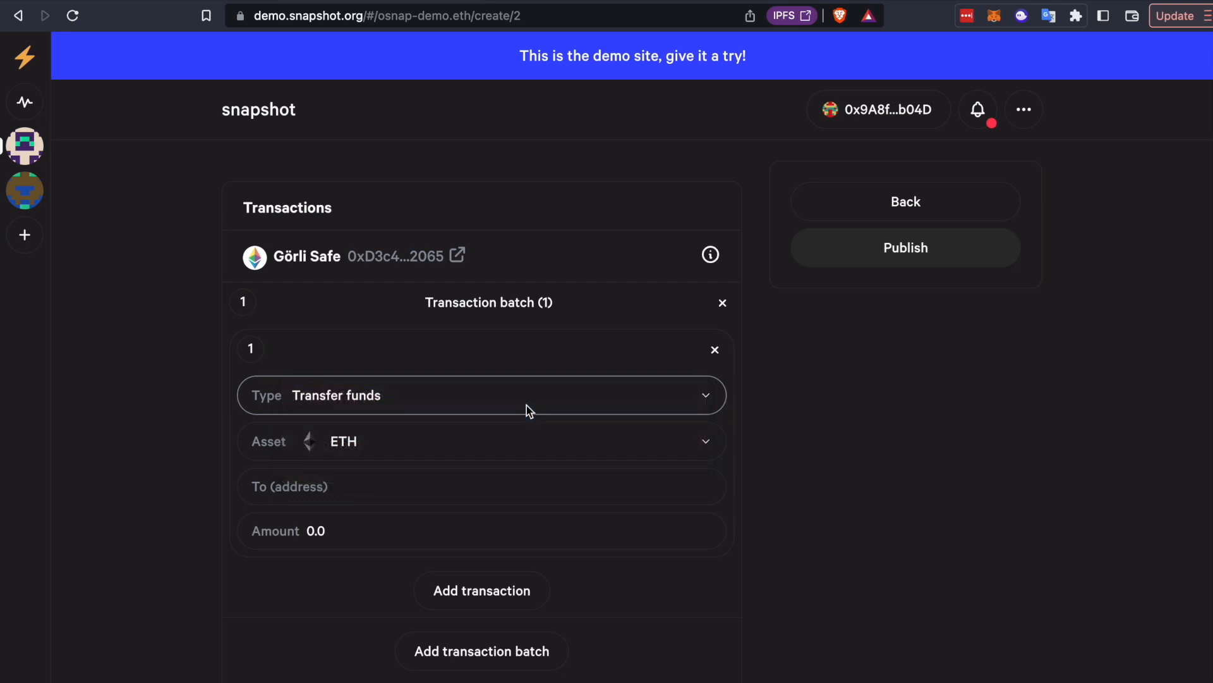
left_click(905, 248)
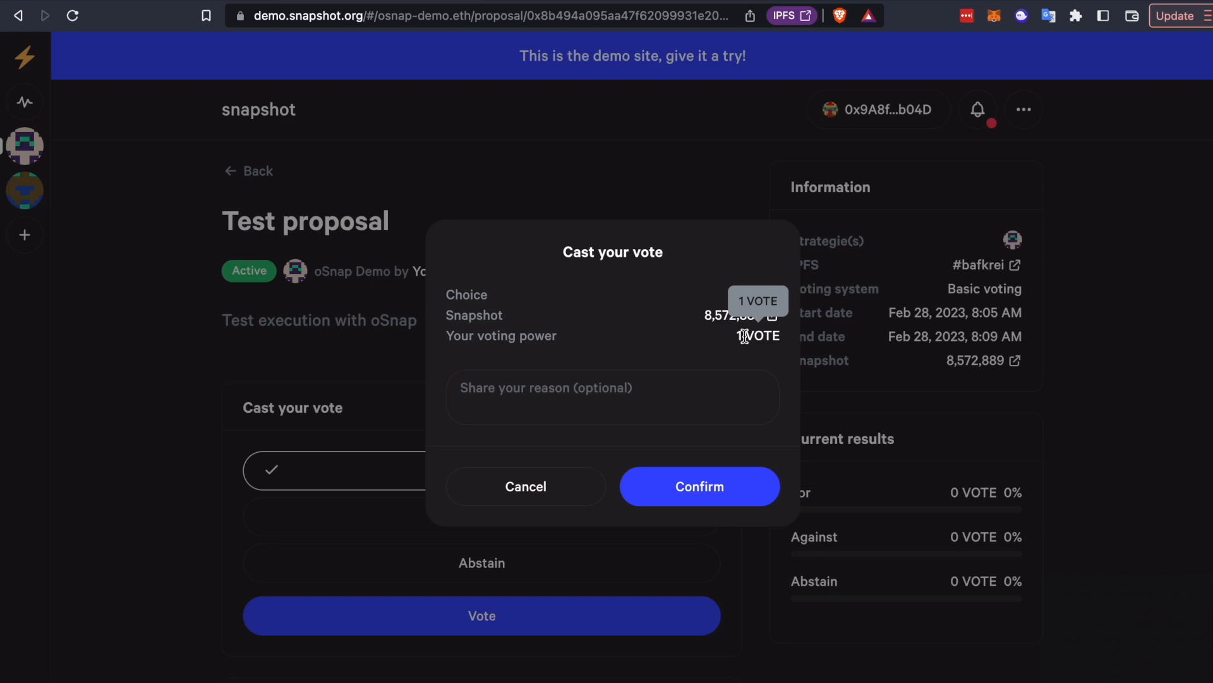
Select For and cast the single vote on the Test proposal.
left_click(701, 486)
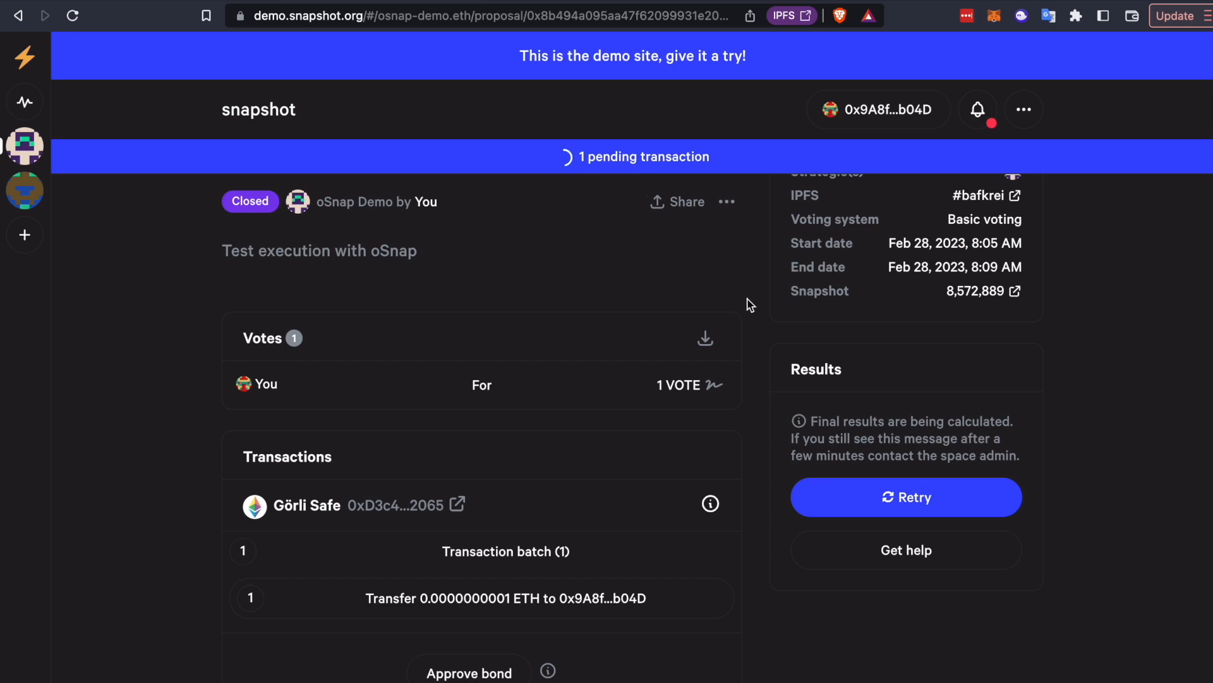